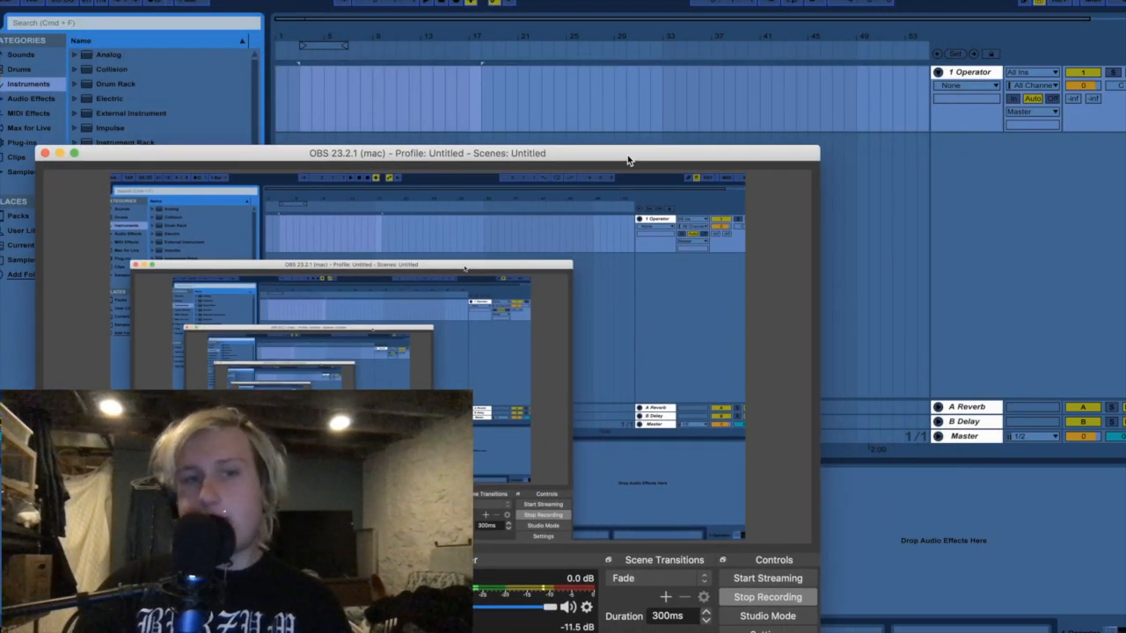
- Drag the OBS recording window aside to reveal Ableton Live's arrangement and Operator bass presets
drag(628, 153, 595, 132)
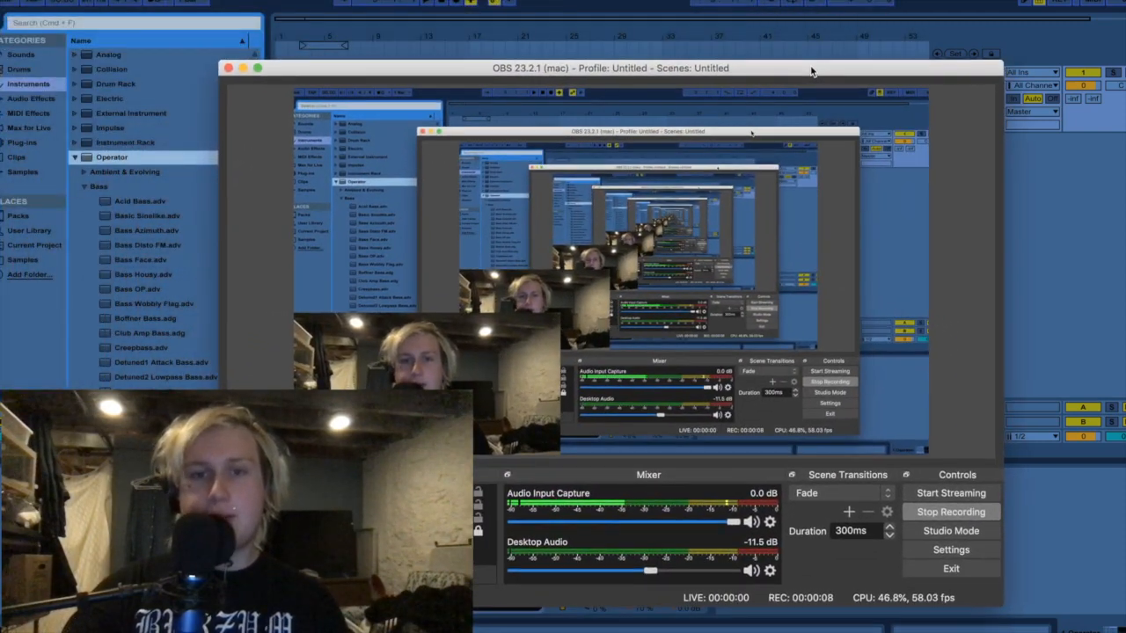
drag(610, 68, 610, 25)
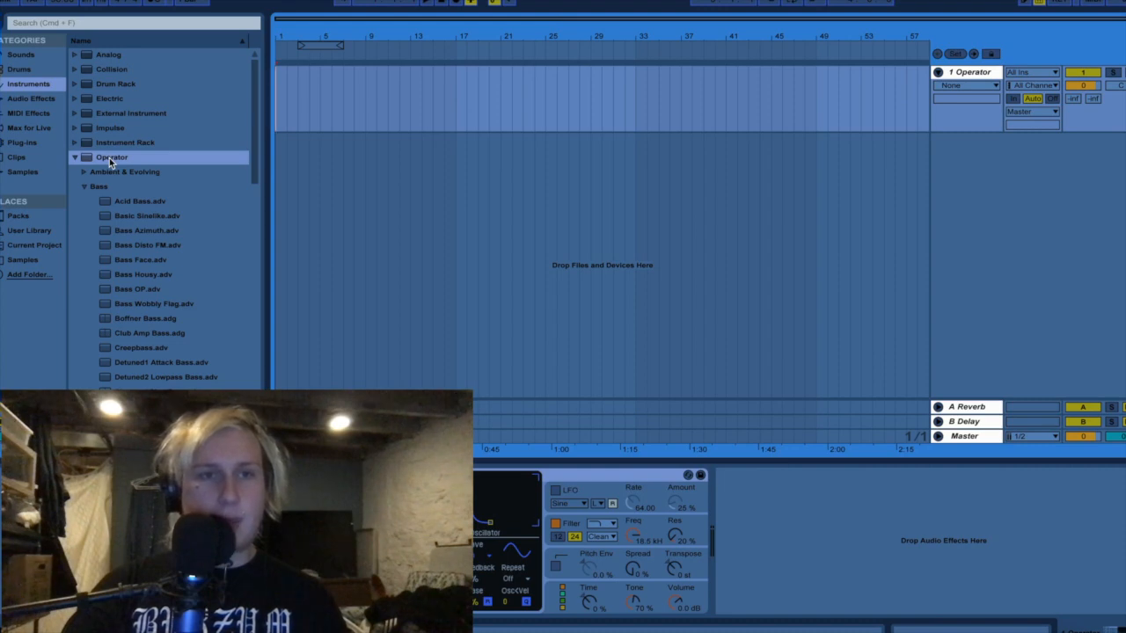
- Collapse the Operator preset folder in the browser's instrument list
click(75, 156)
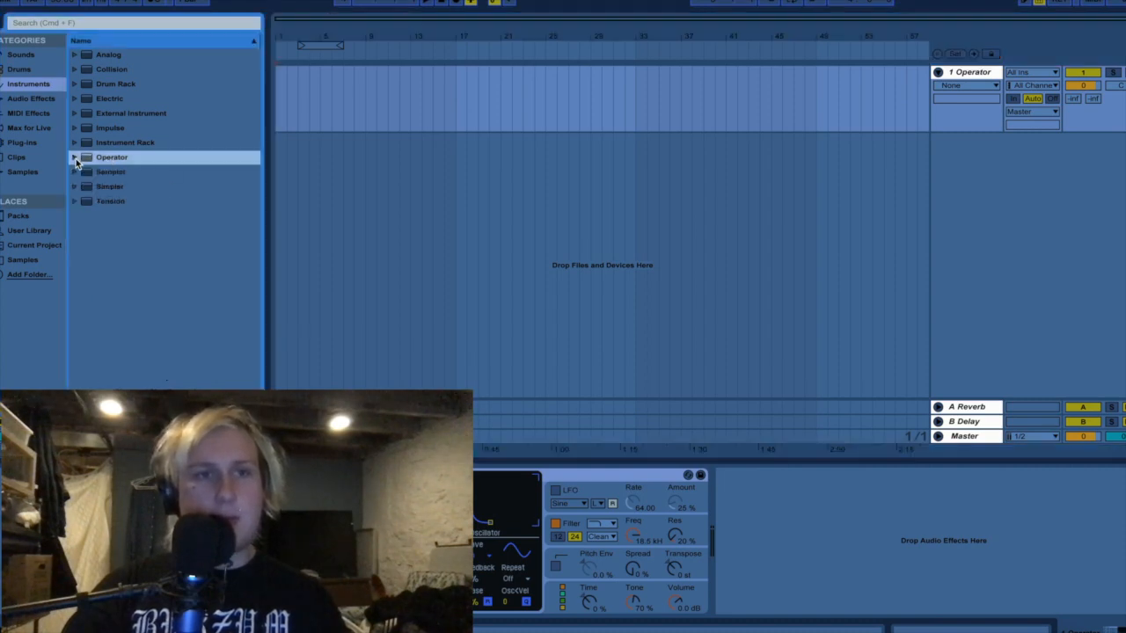
mouse_move(92, 172)
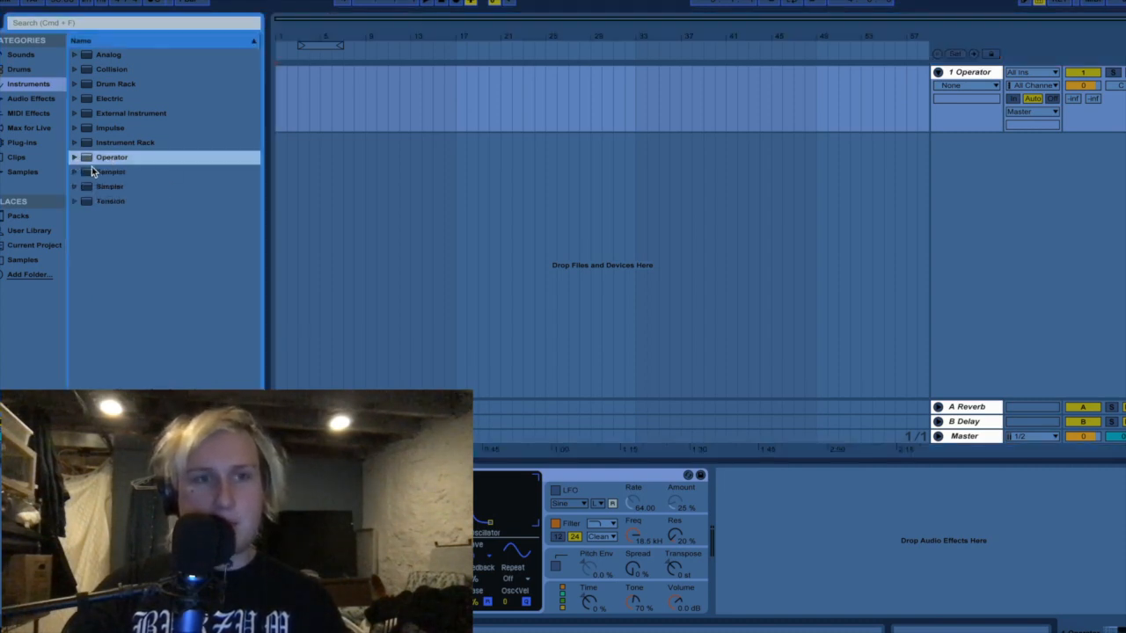
mouse_move(103, 165)
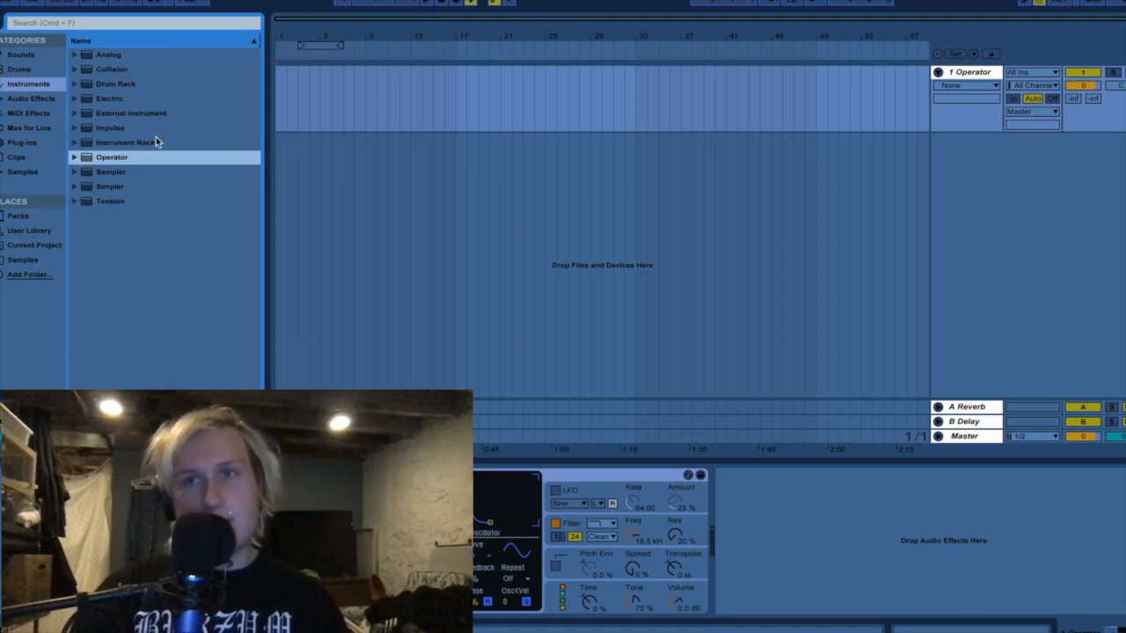
mouse_move(770, 145)
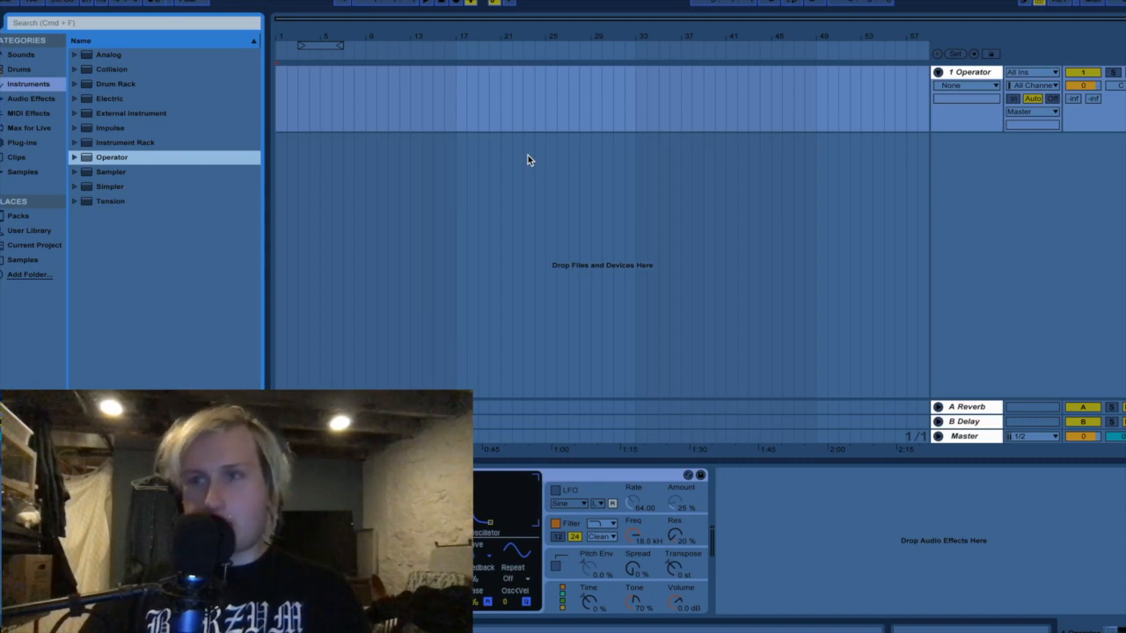
- Open the full project and search the browser for 'trap' to find 808 Bass Standard
click(22, 143)
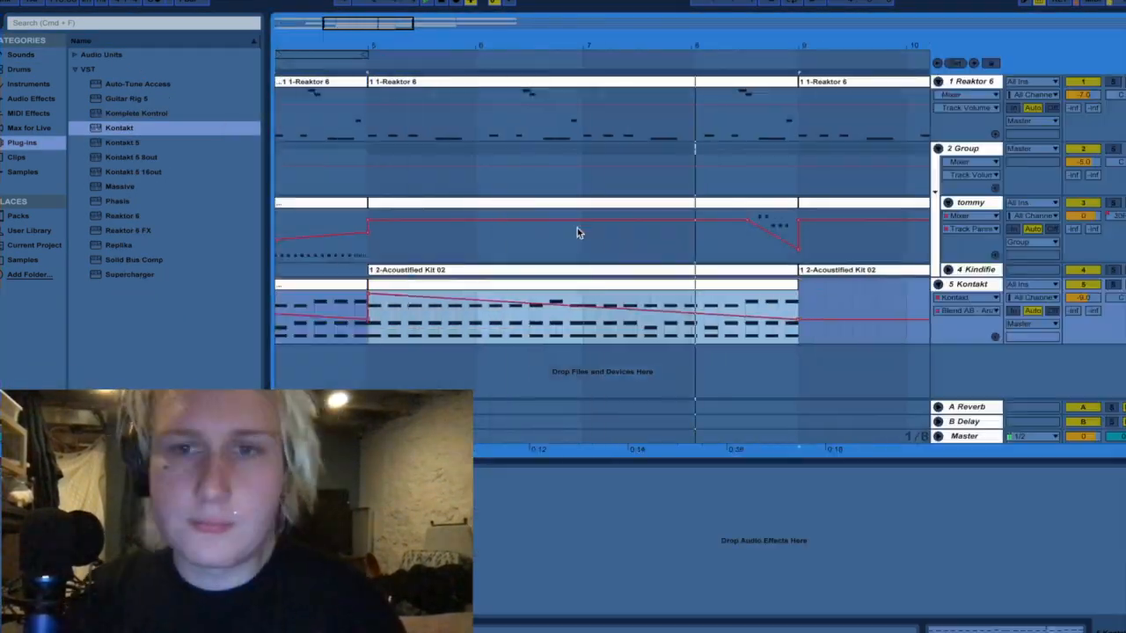
double_click(120, 186)
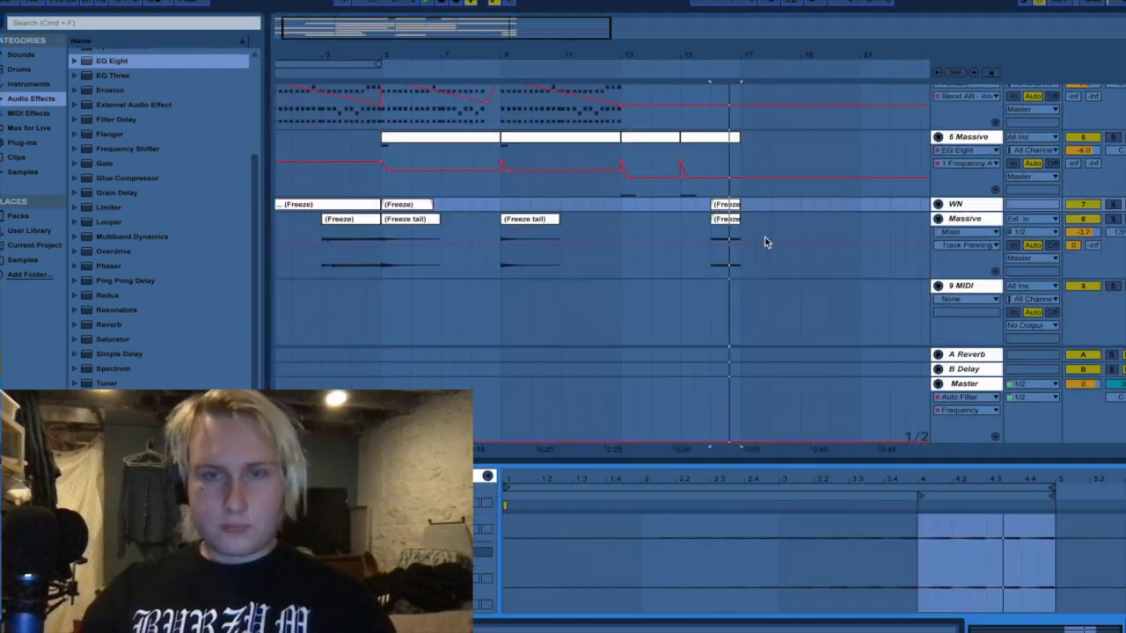
text(trap)
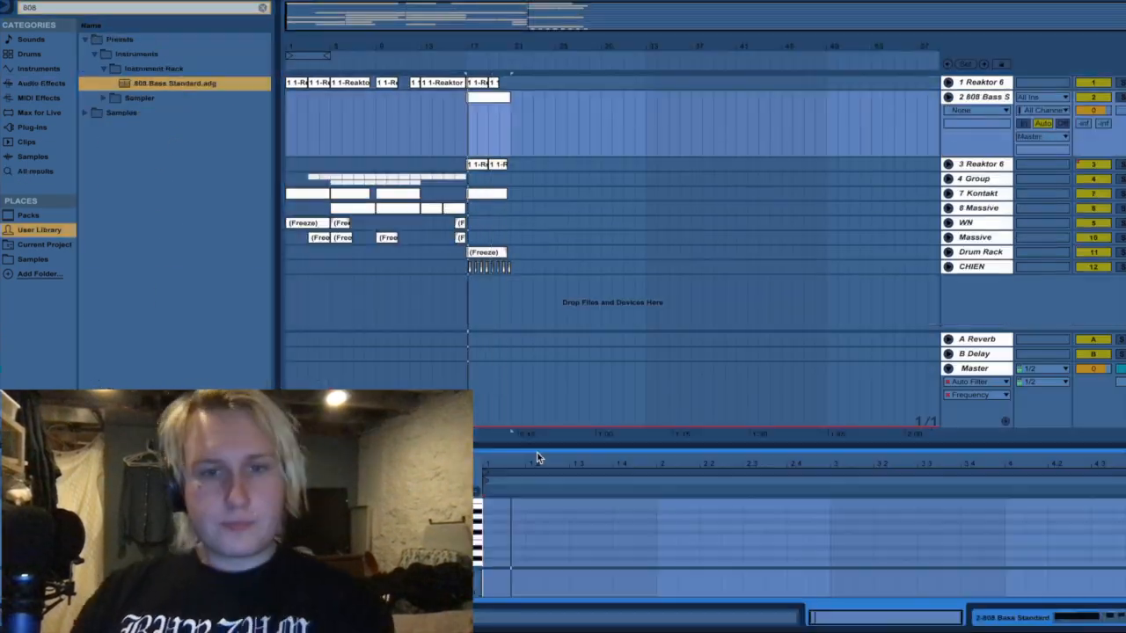
- Search the browser for 'crash' samples for the new crash audio track
click(32, 126)
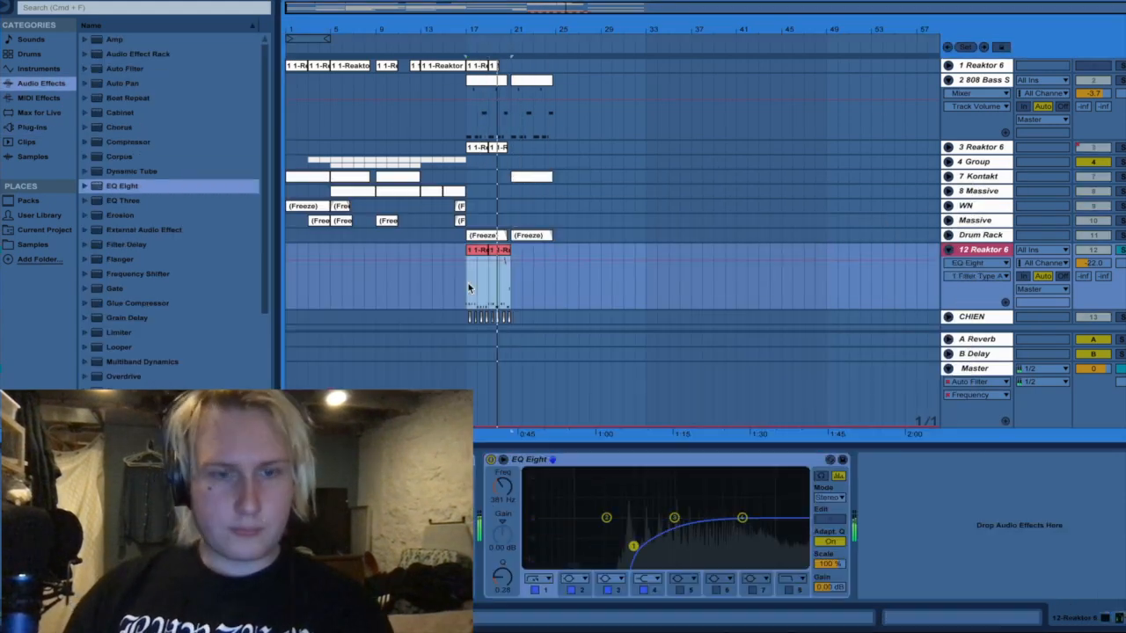
text(crash)
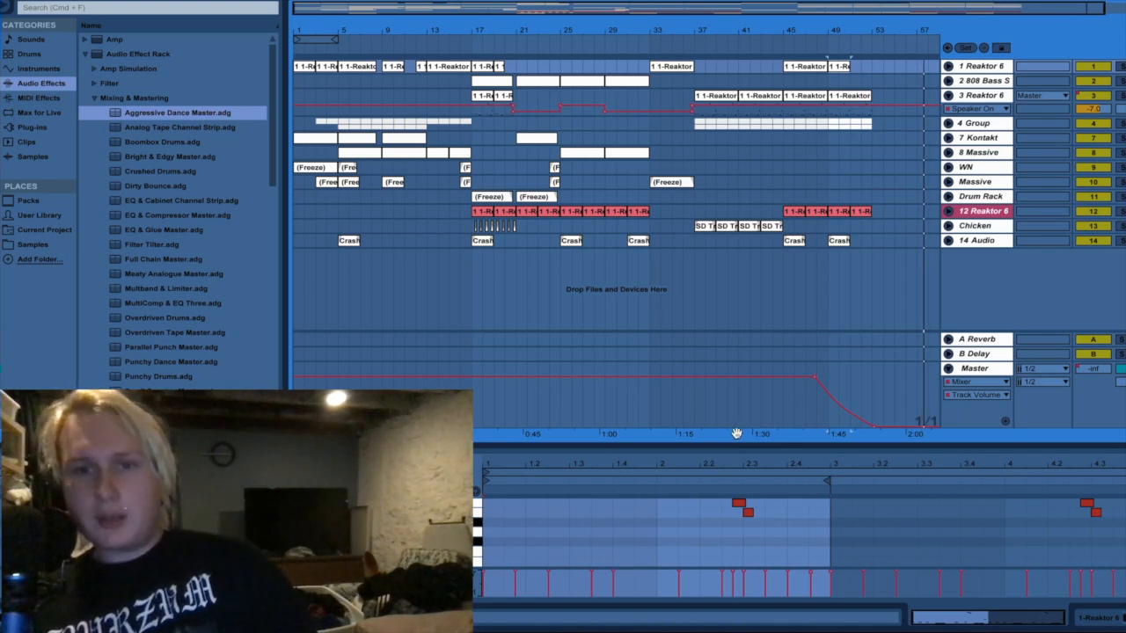
mouse_move(900, 371)
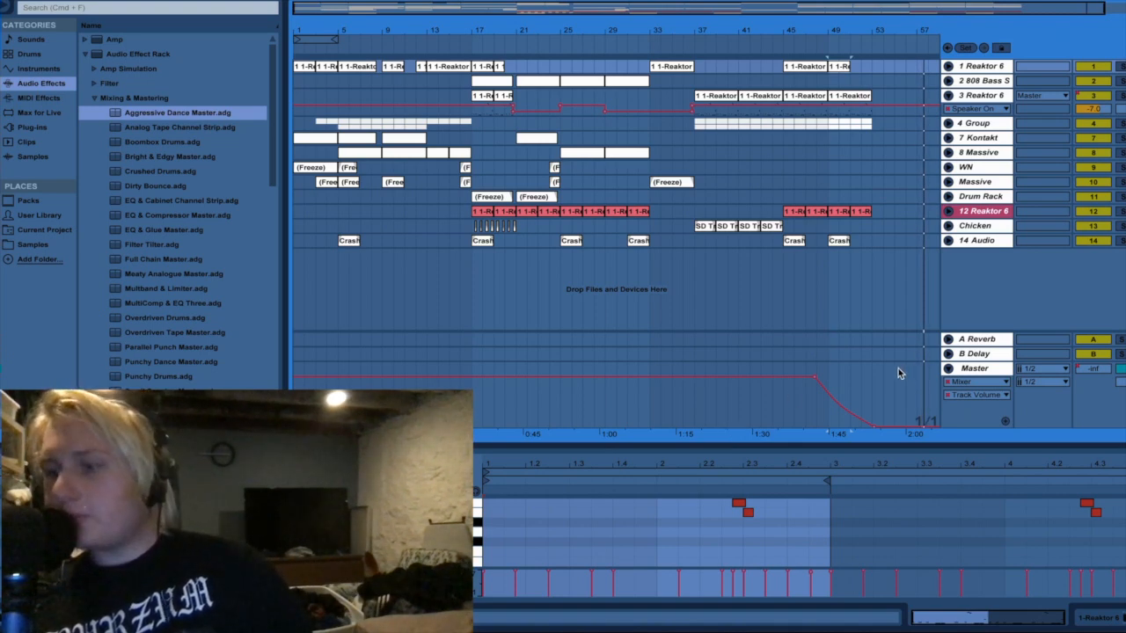
mouse_move(838, 169)
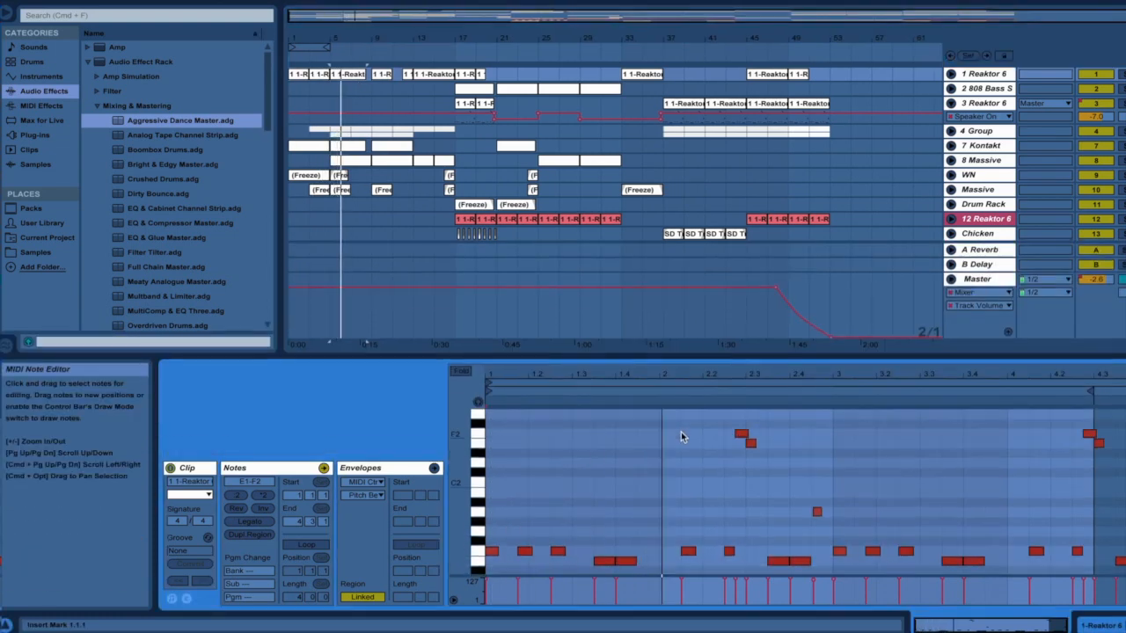
- Unfold 8 Massive, select the Crash 6 clip, then show 12 Reaktor 6's devices
click(356, 146)
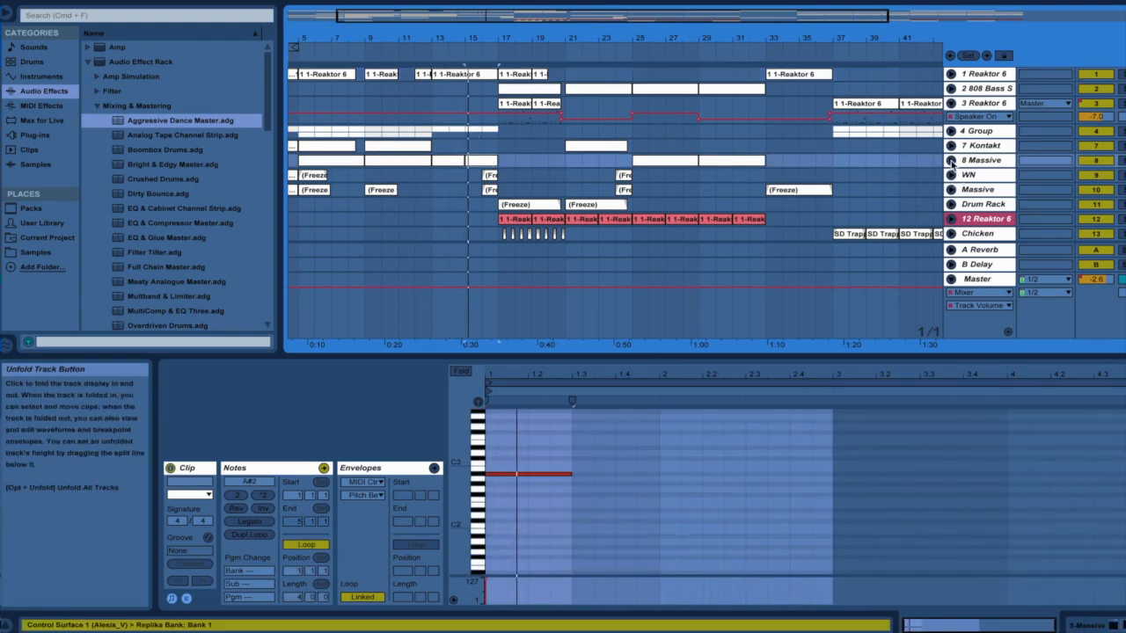
click(976, 160)
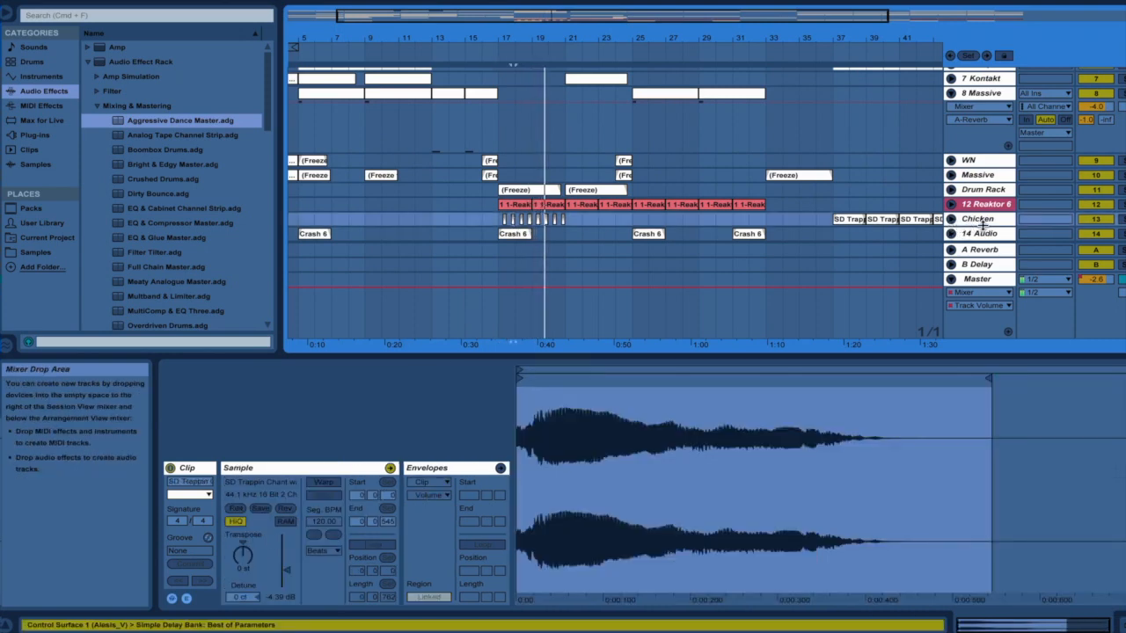
click(513, 234)
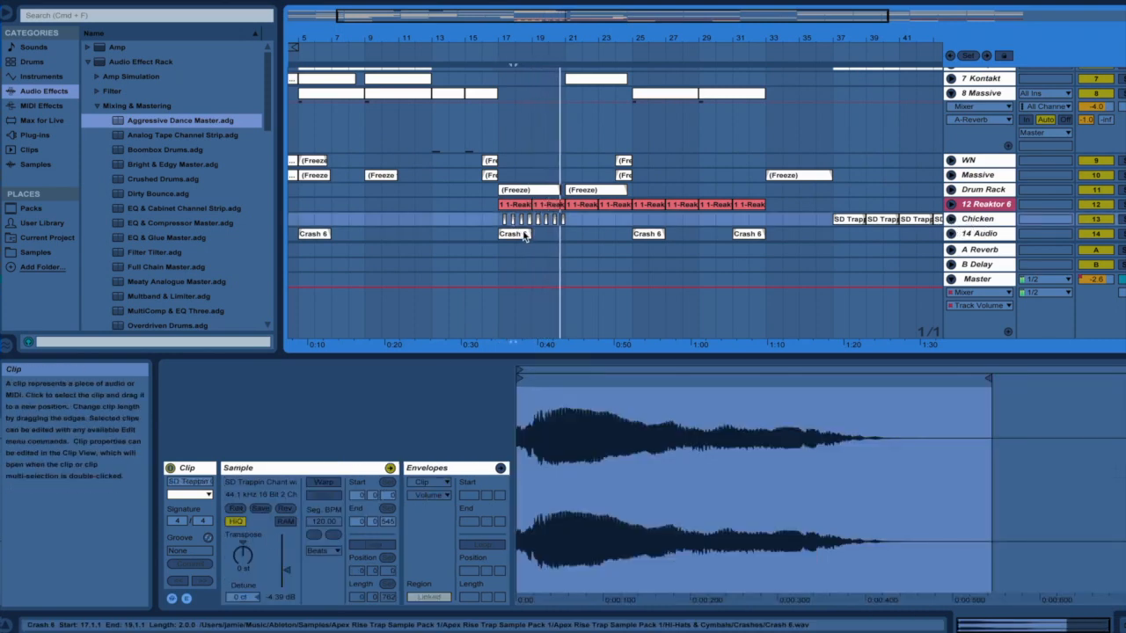
click(570, 176)
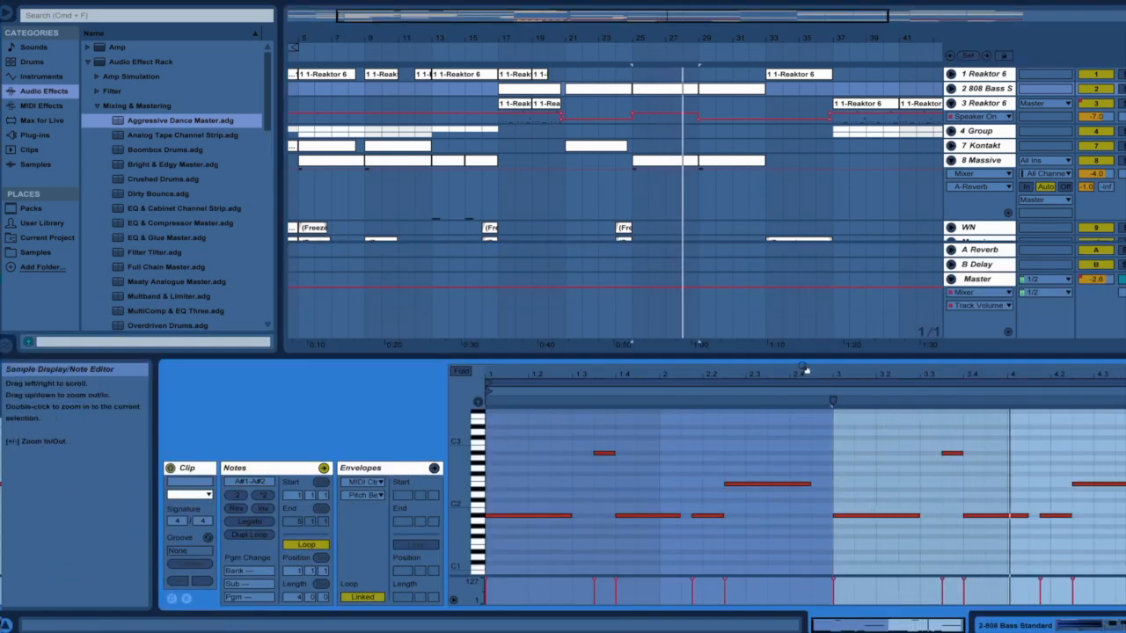
scroll(down, 3)
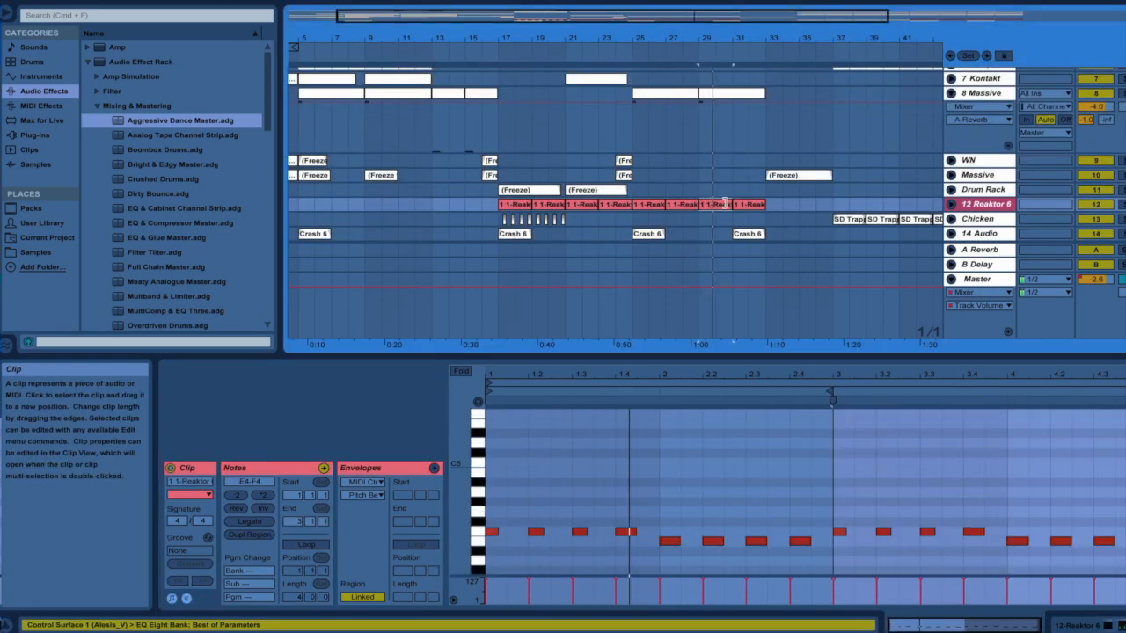
click(985, 204)
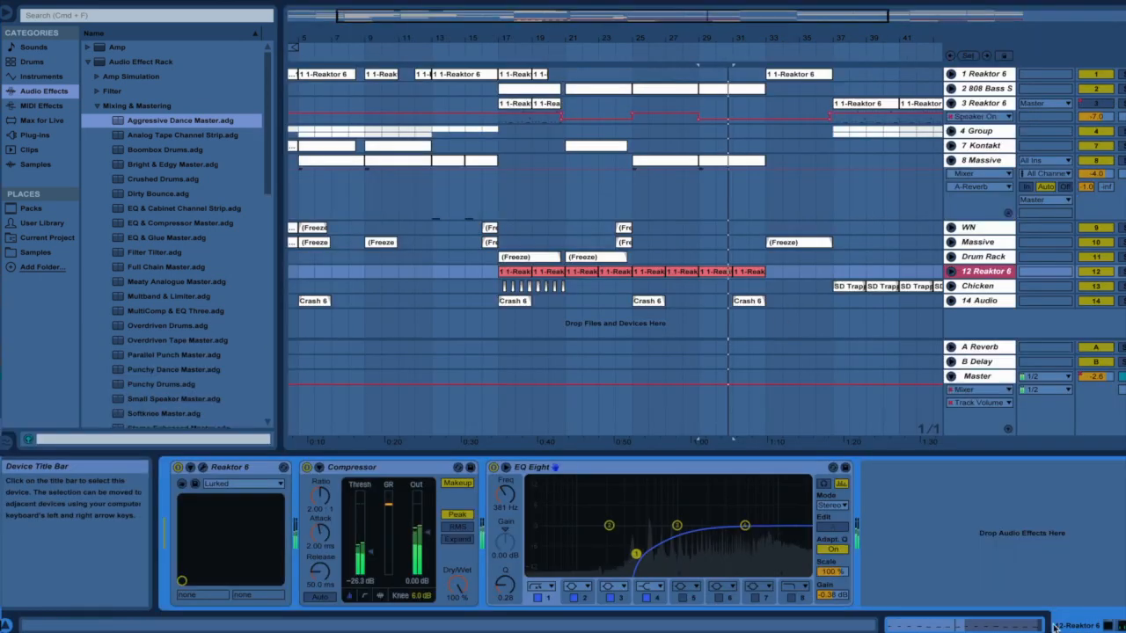